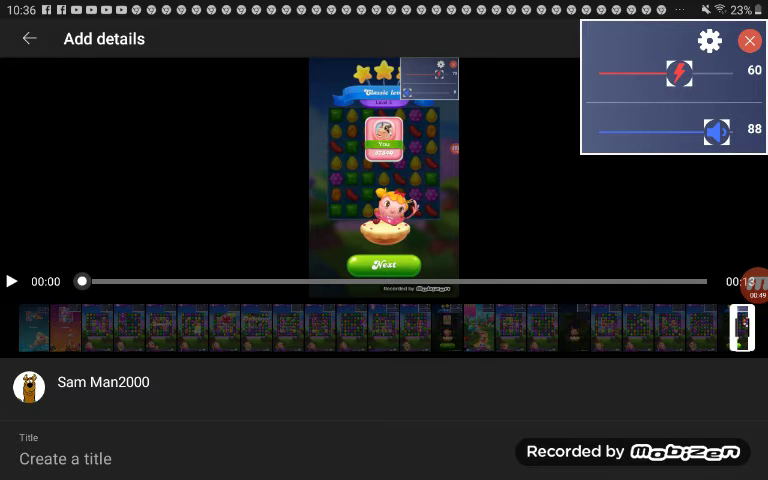
- Play the Candy Crush clip in the Add details preview while the title stays empty
{"action": "left_click", "coordinate": [13, 281]}
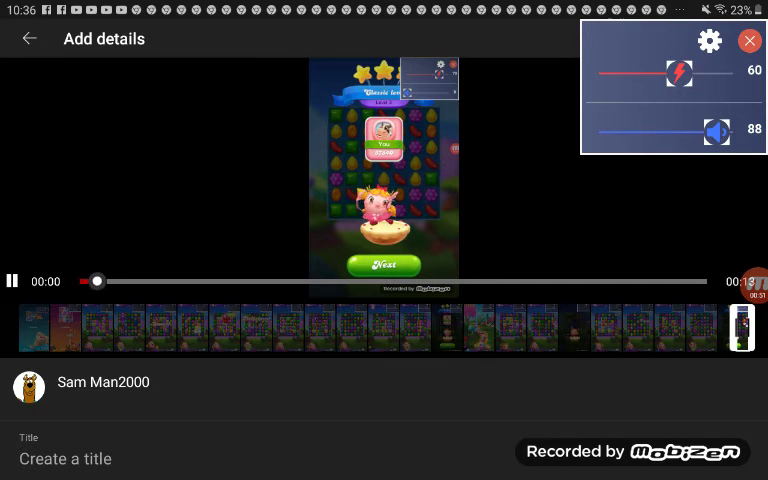